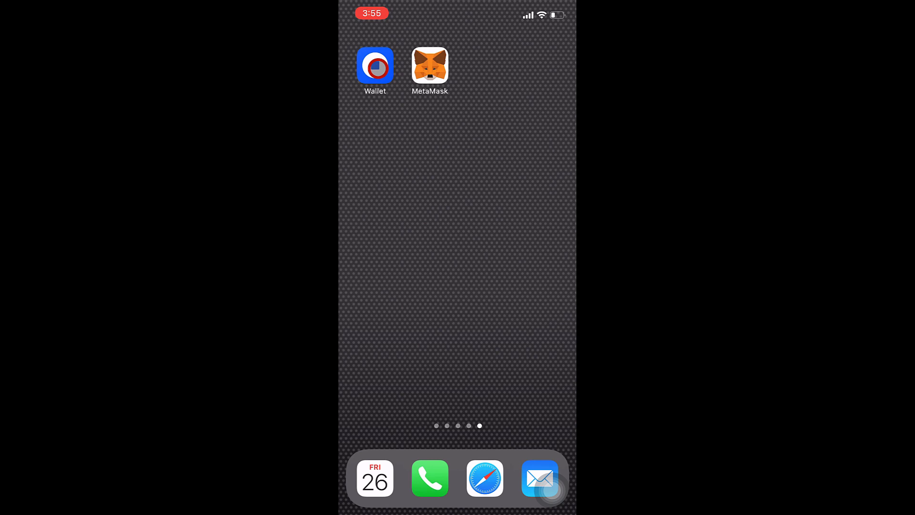
Step: Launch Coinbase Wallet from the home screen, showing the $98.61 balance with Bitcoin
click(375, 65)
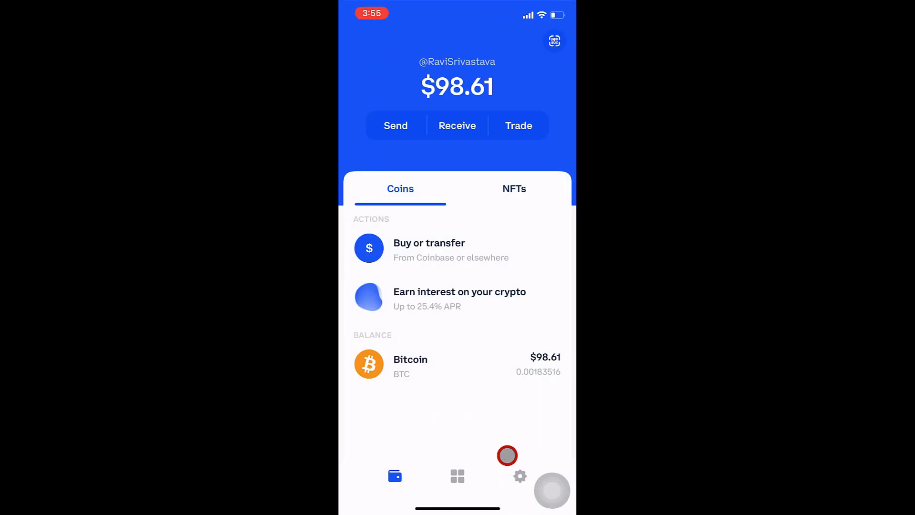
Step: In Settings > Default Network, switch the default from Ethereum to Polygon
click(519, 476)
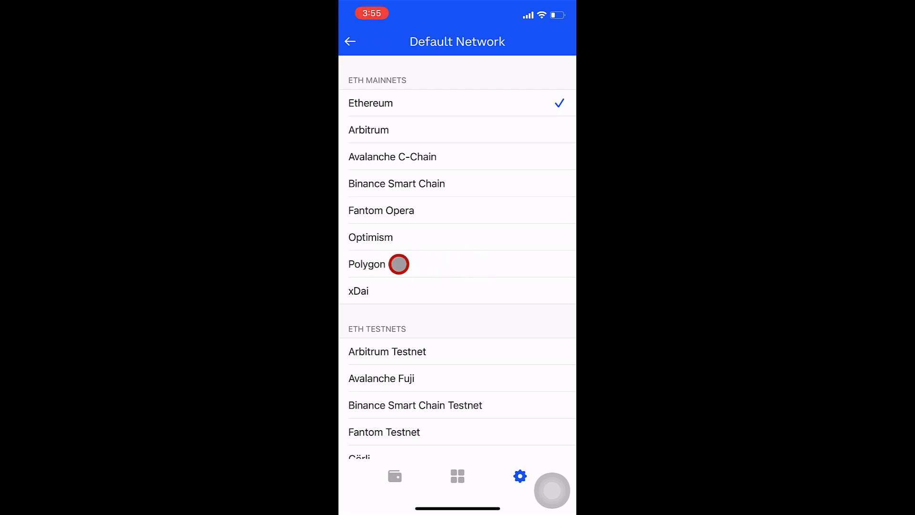
click(400, 264)
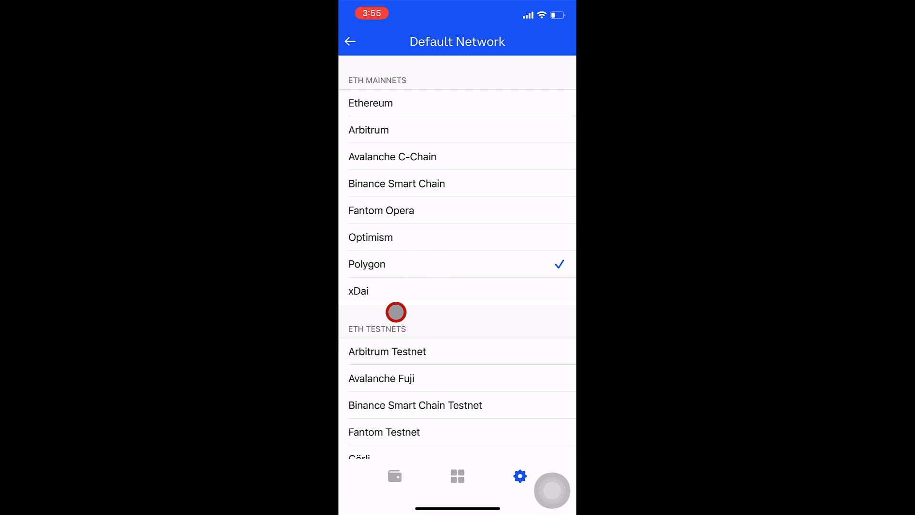